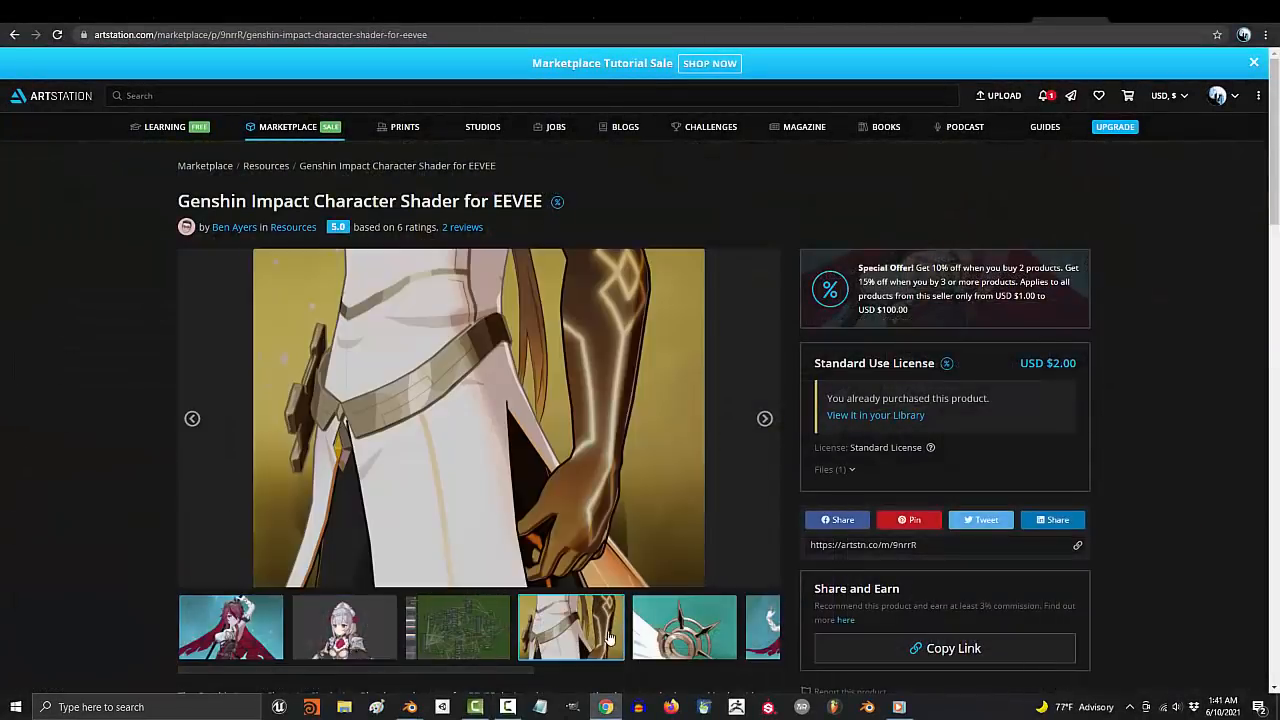
- Leave the ArtStation shader page and append the Genshin-Impact-Shader blend file
left_click(457, 627)
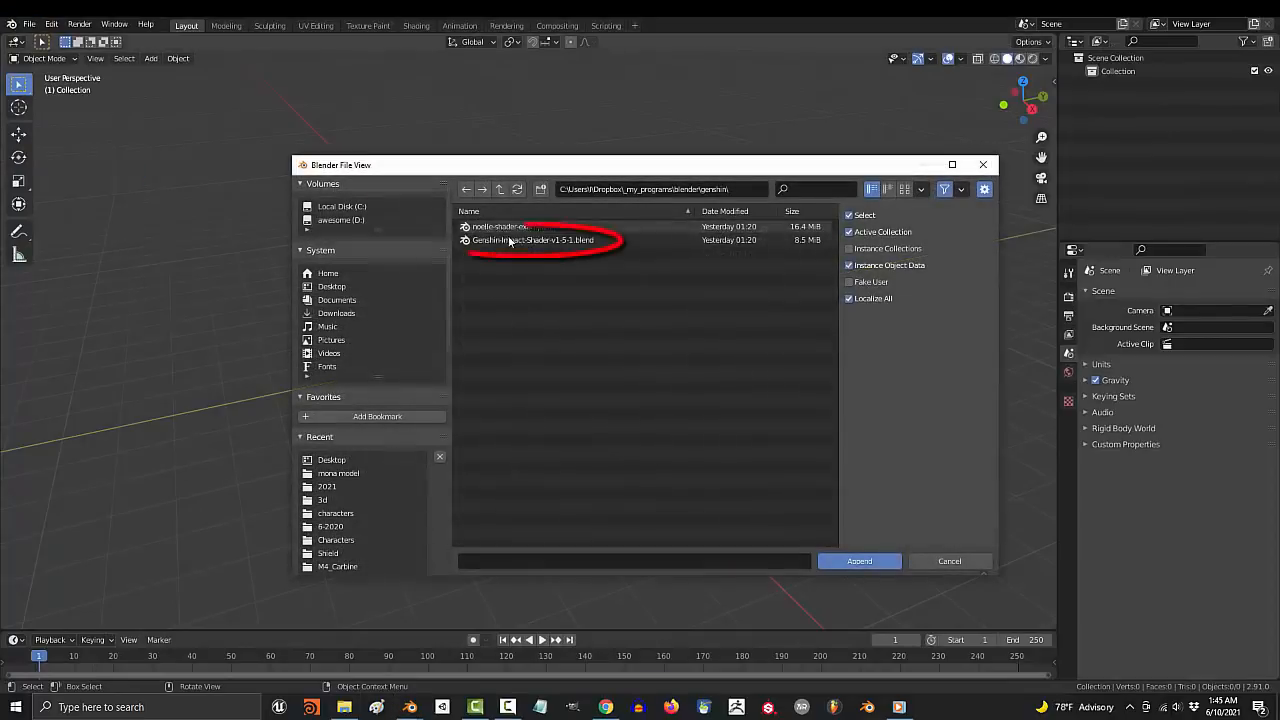
left_click(858, 561)
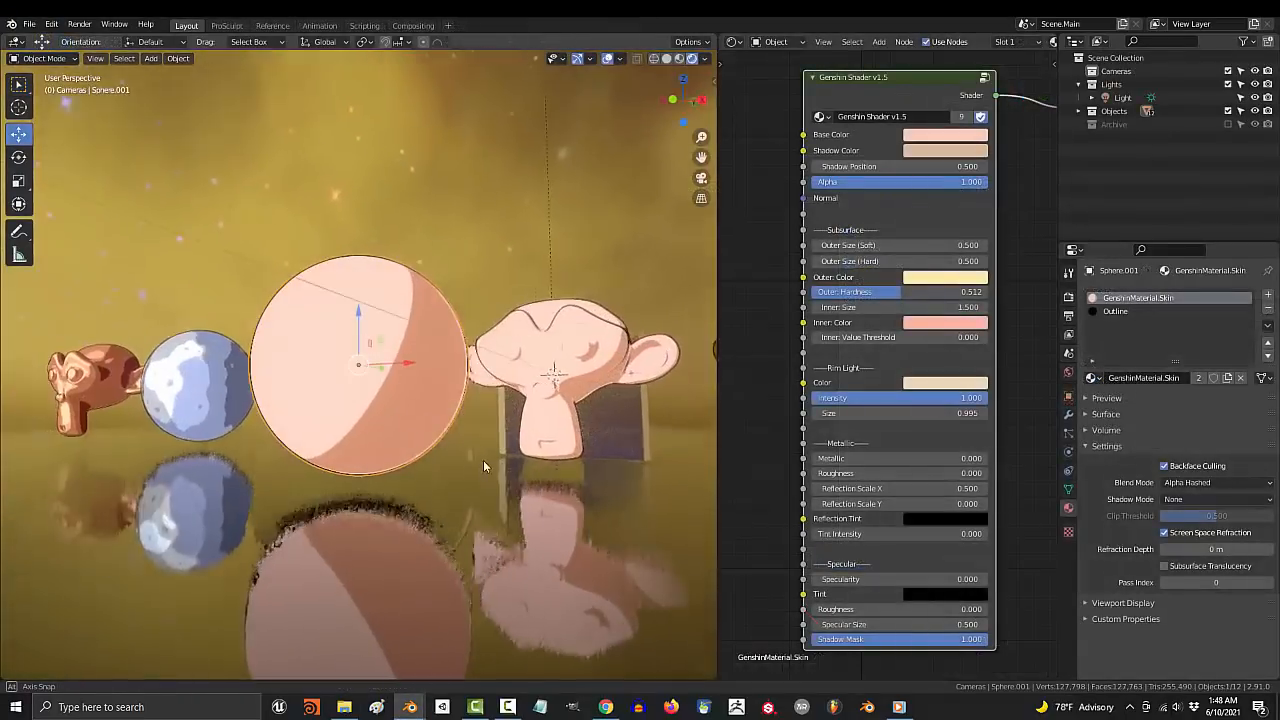
left_click(943, 134)
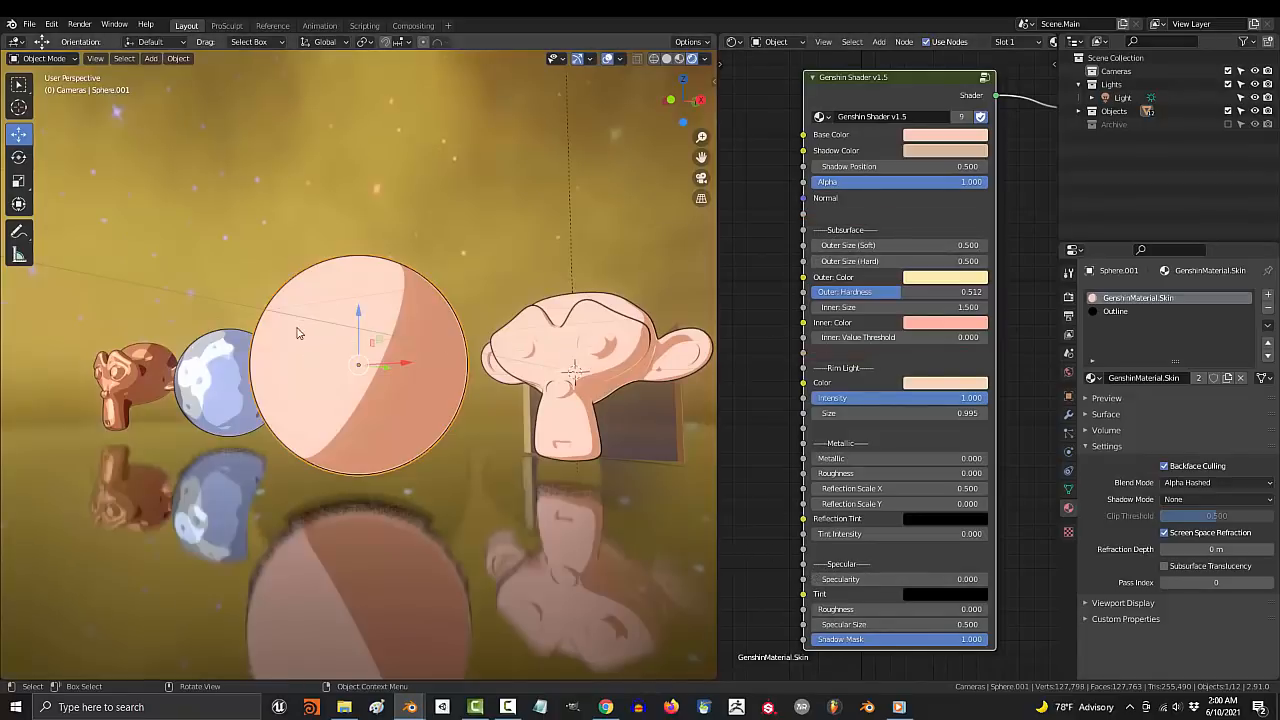
- Make the Genshin Shader's outer band blue and inner band red, then enlarge the subsurface sizes
left_click(944, 134)
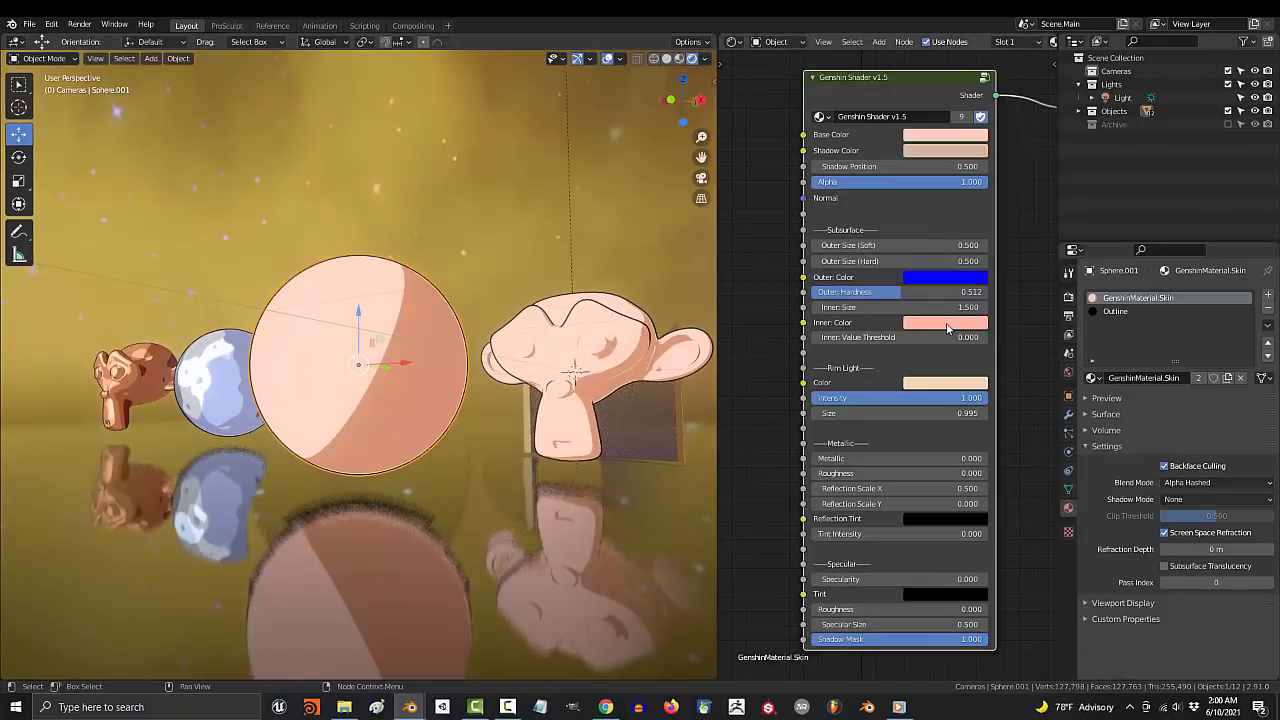
left_click(945, 322)
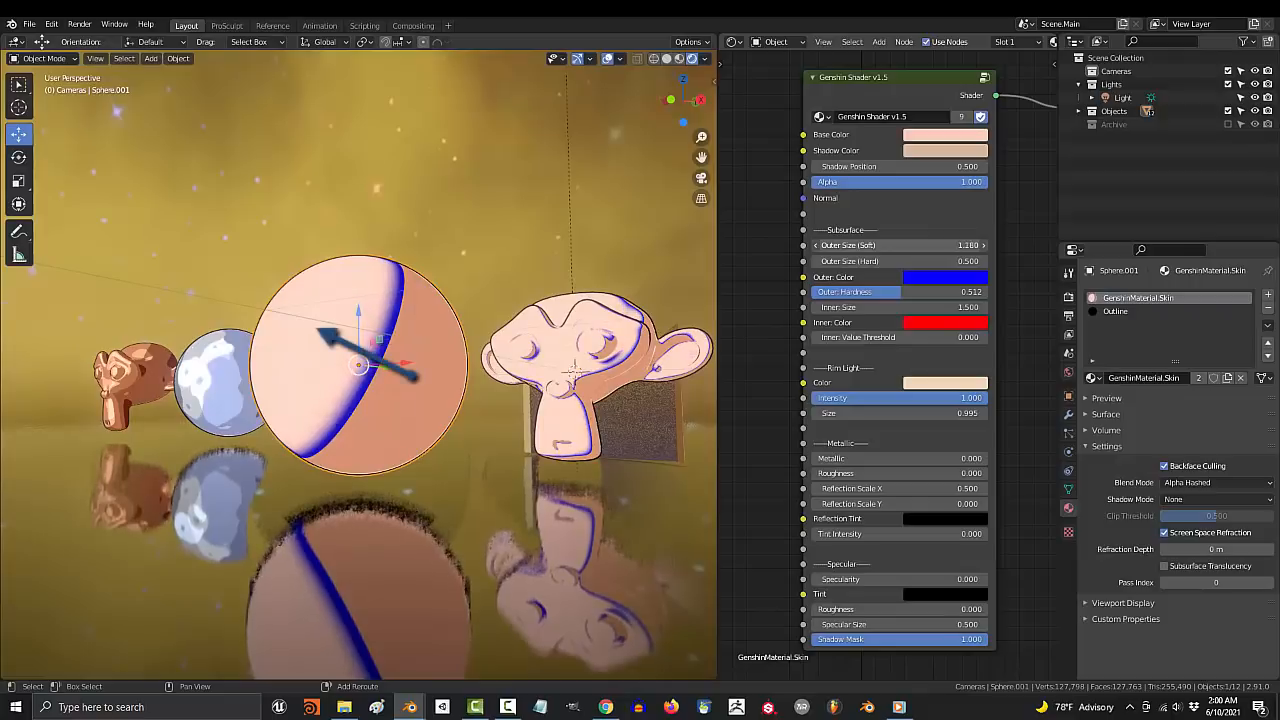
left_click(944, 134)
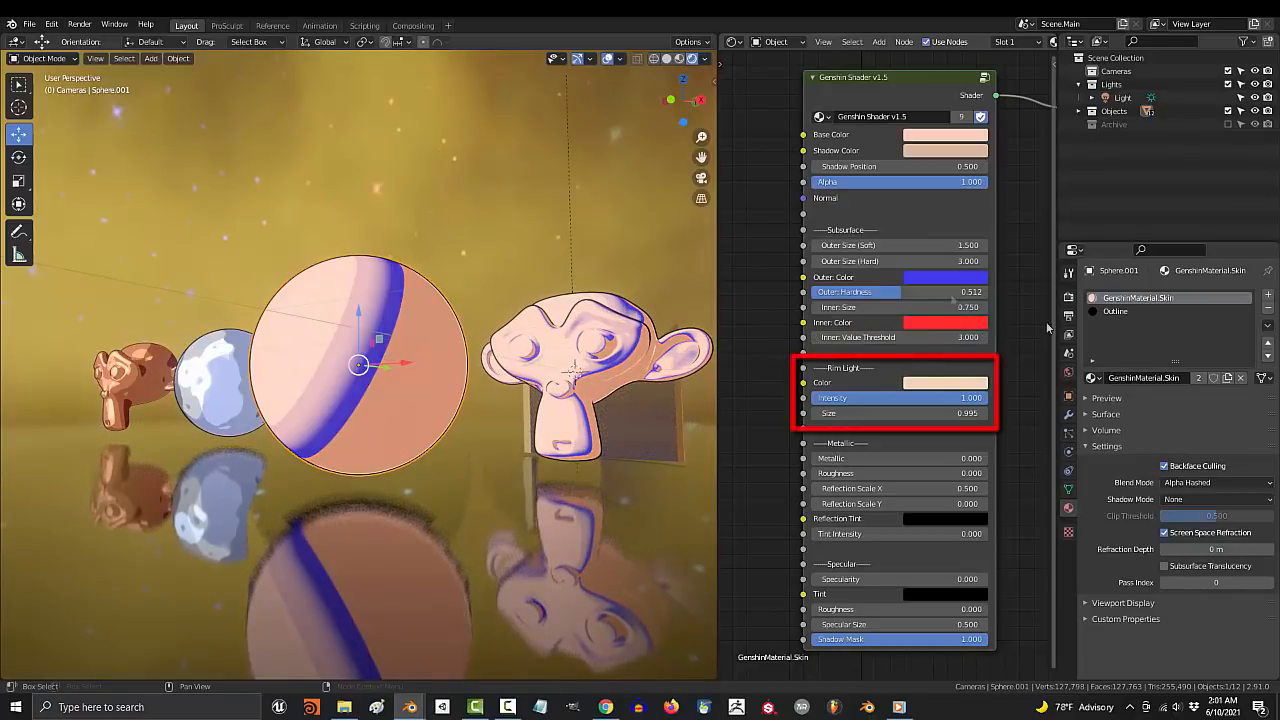
left_click(944, 382)
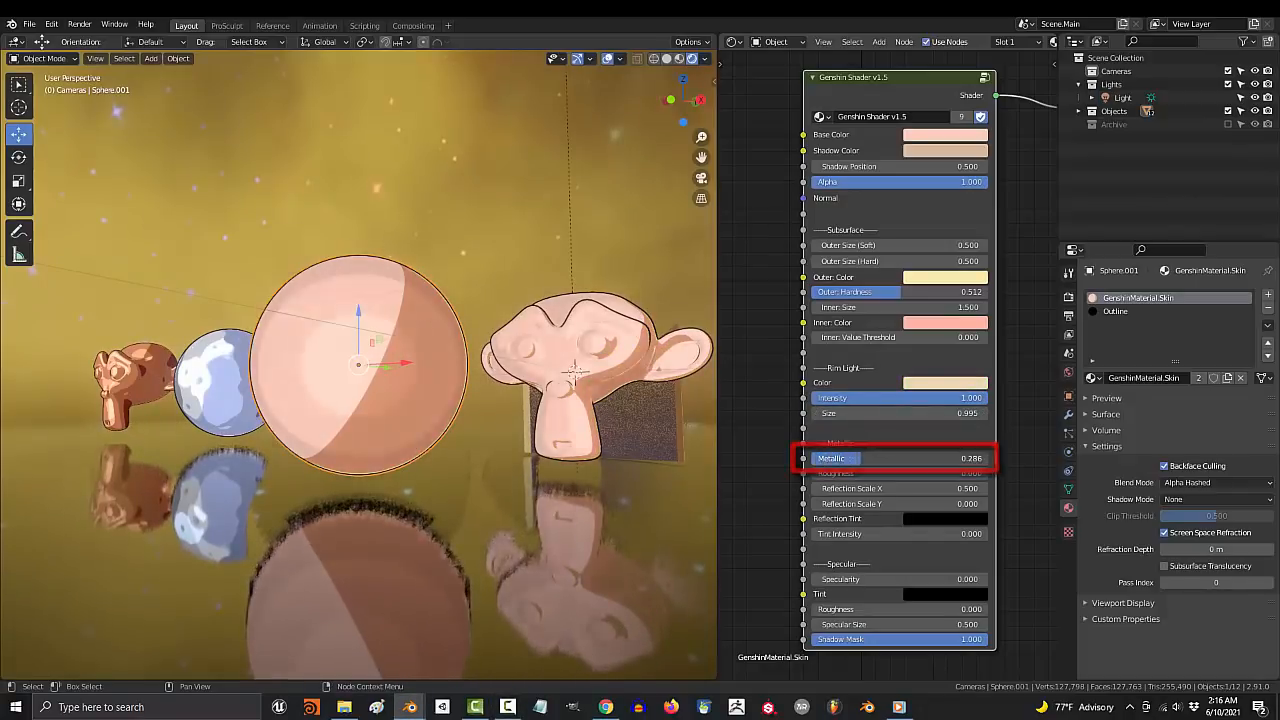
left_click_drag(830, 458, 970, 458)
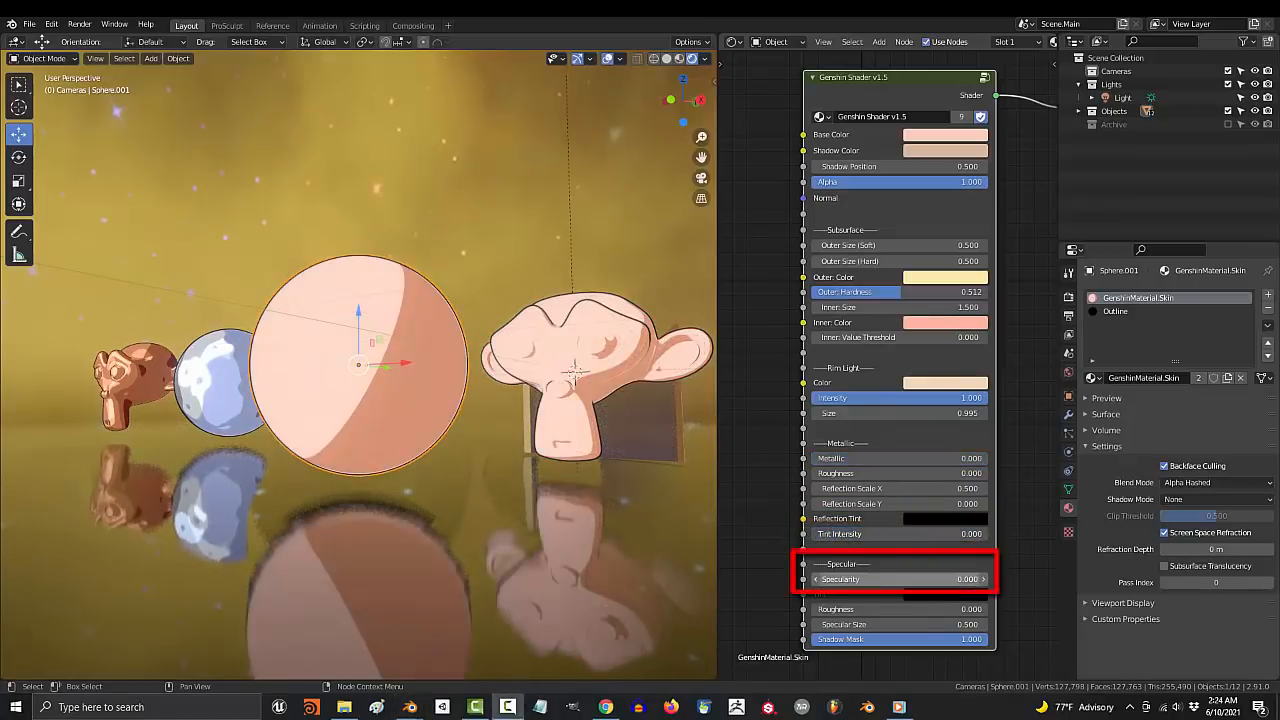
- Raise Specularity, then open the example .blend from the genshin folder
left_click_drag(900, 579, 980, 579)
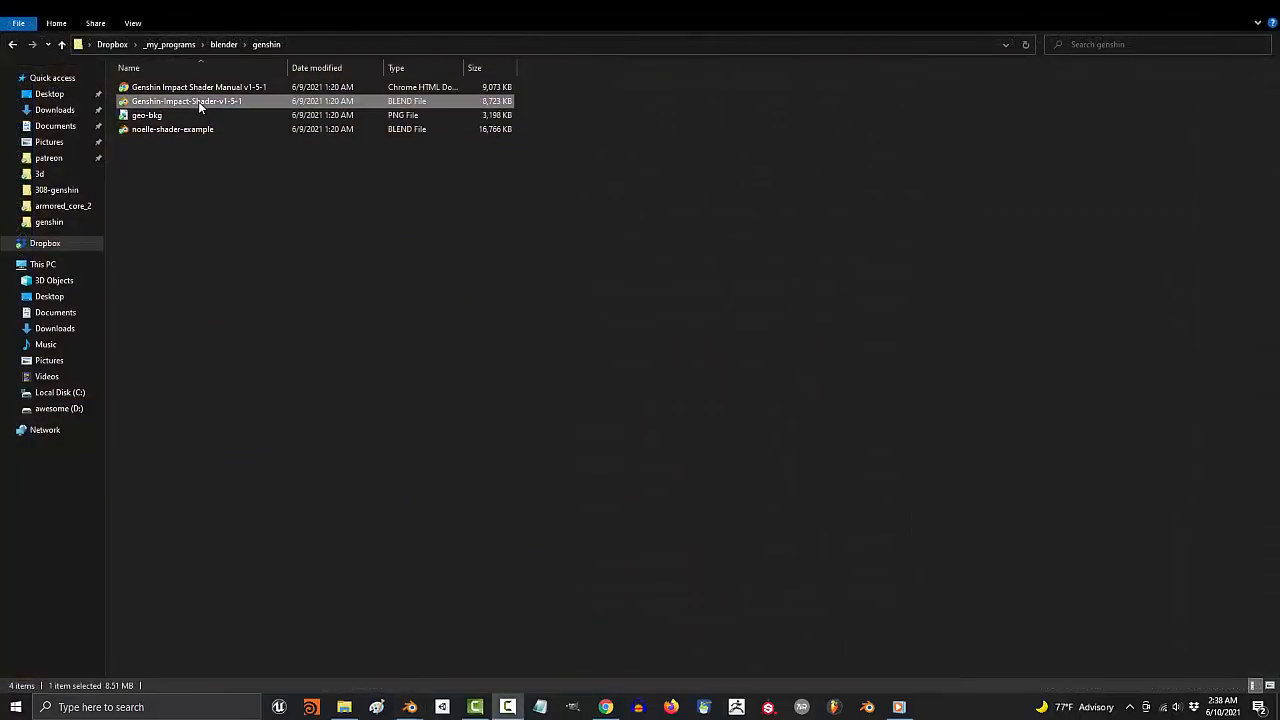
double_click(187, 101)
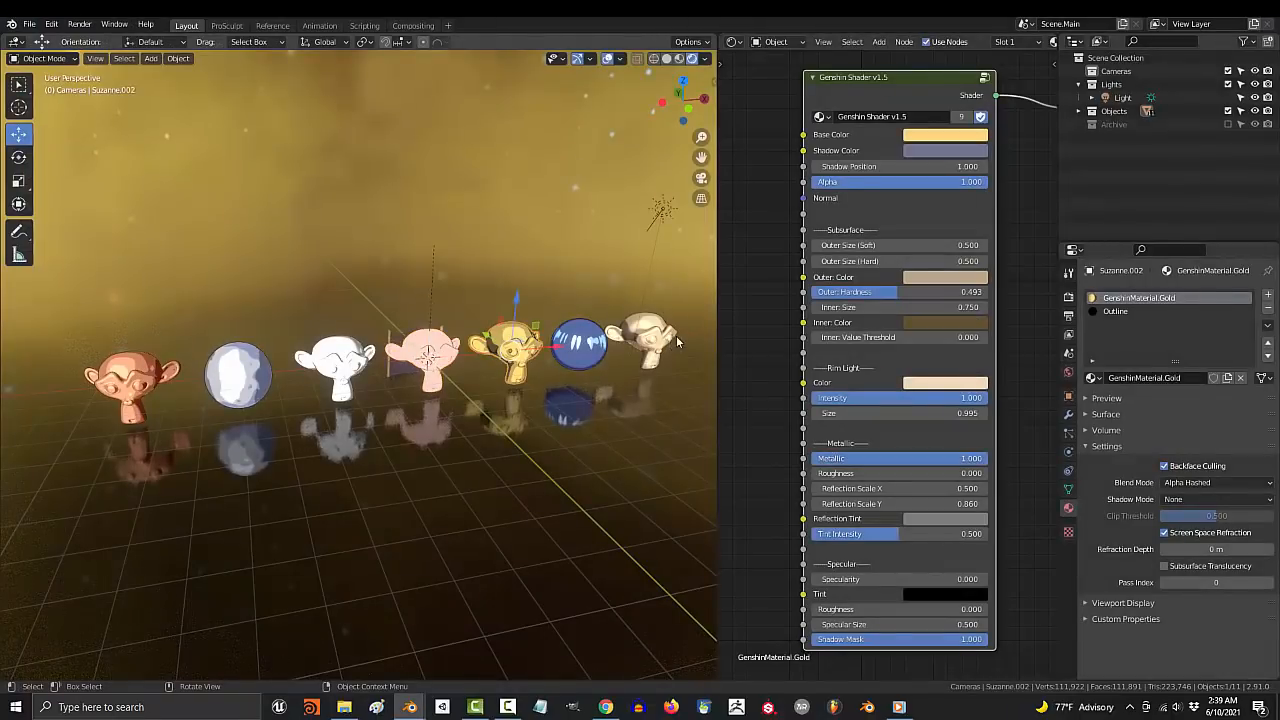